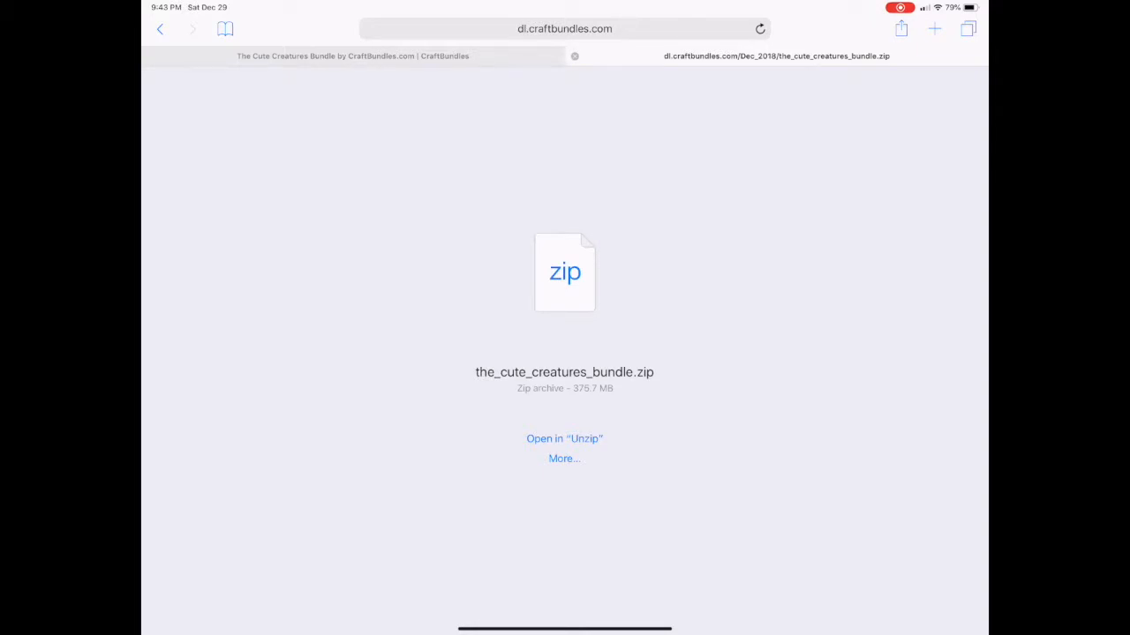
Step: Send the downloaded cute creatures bundle zip from Safari to the Unzip app
click(564, 437)
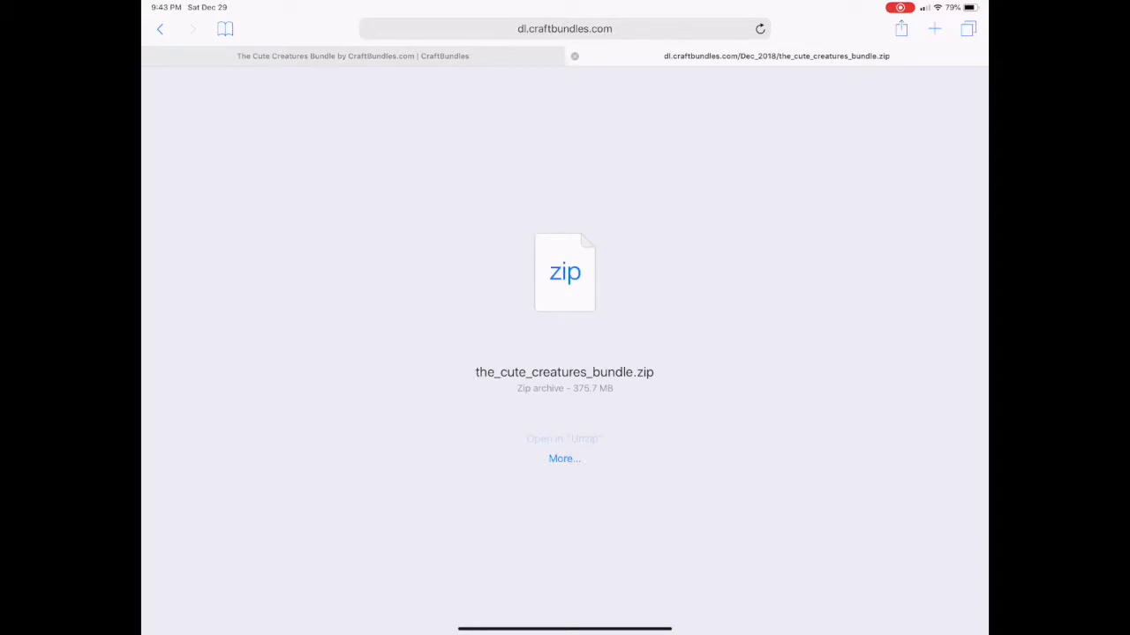
click(565, 437)
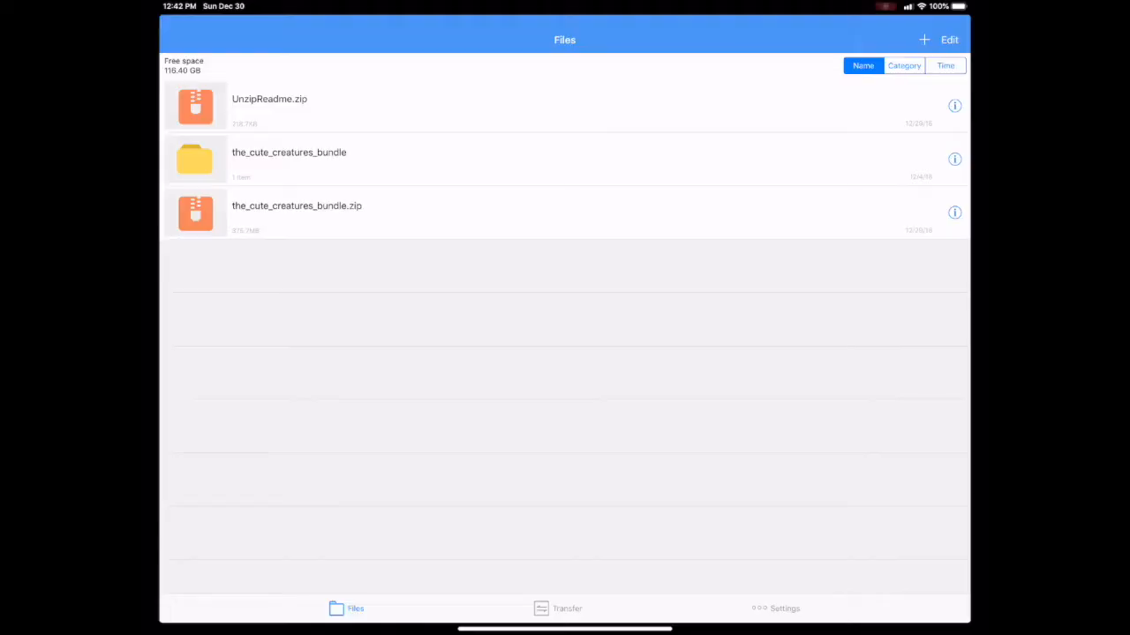
Step: Browse into the extracted bundle's 2. Fonts folder down to the Cute Thing Sans files
click(290, 159)
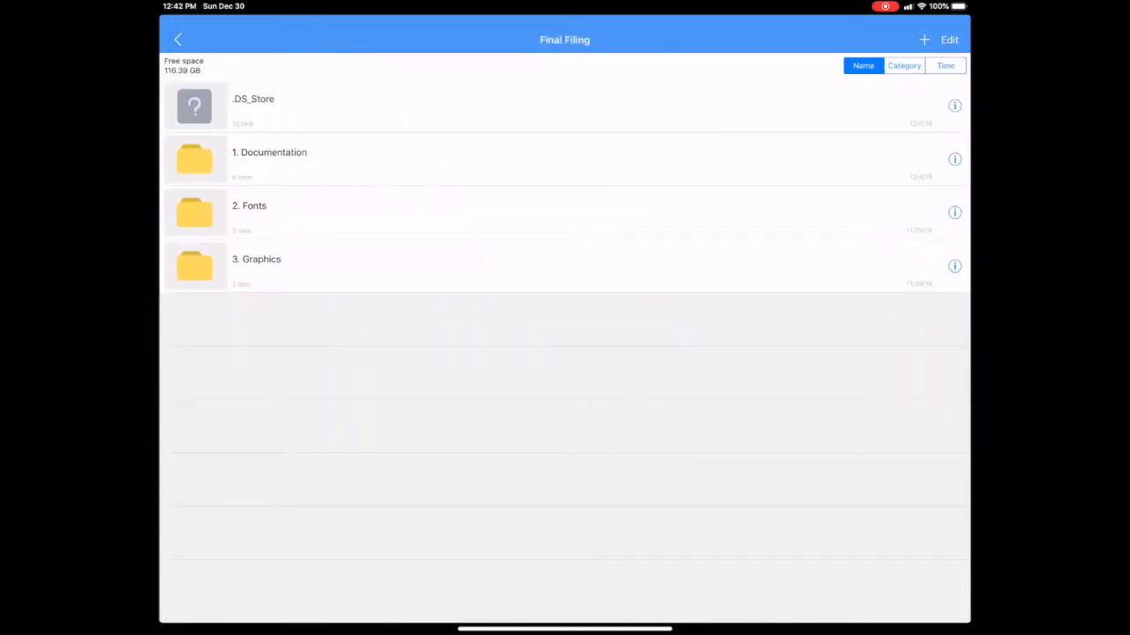
click(564, 212)
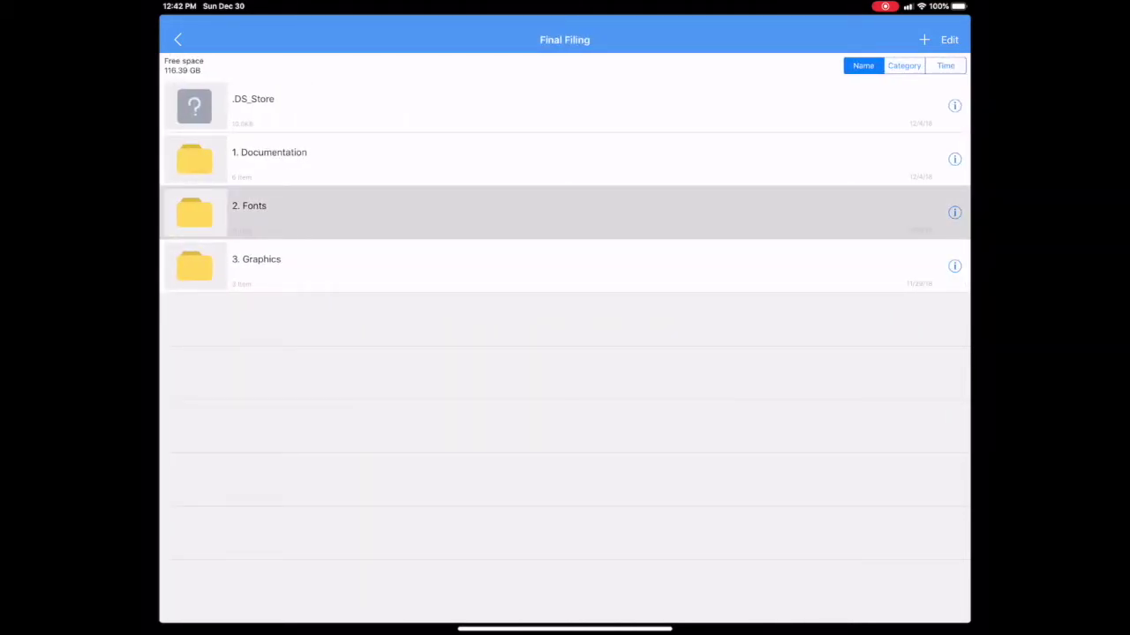
click(249, 212)
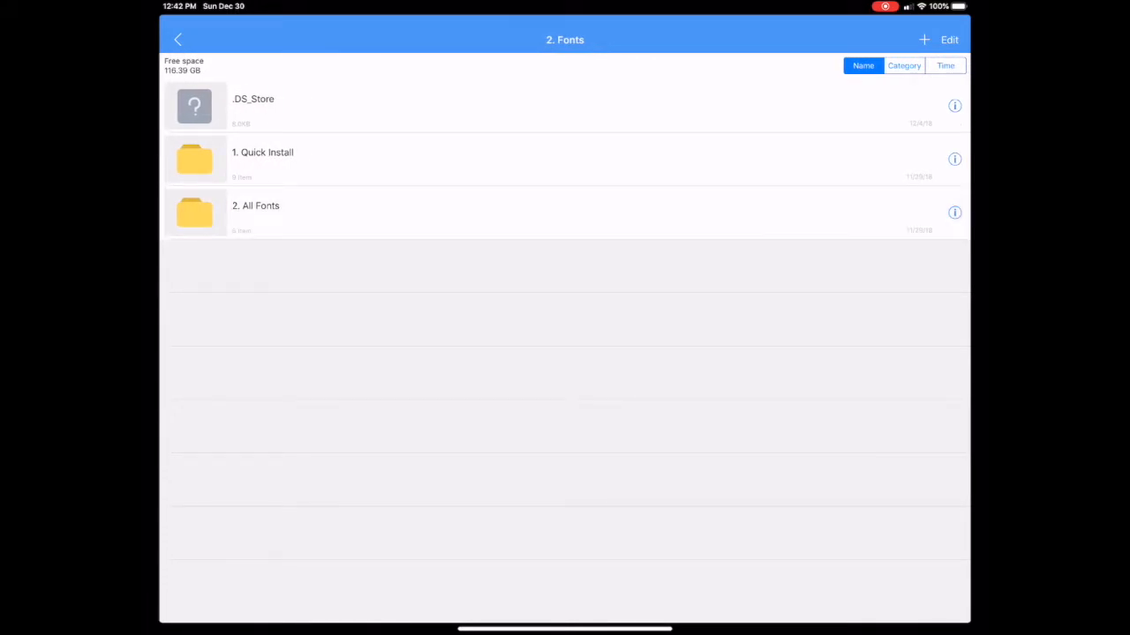
click(254, 212)
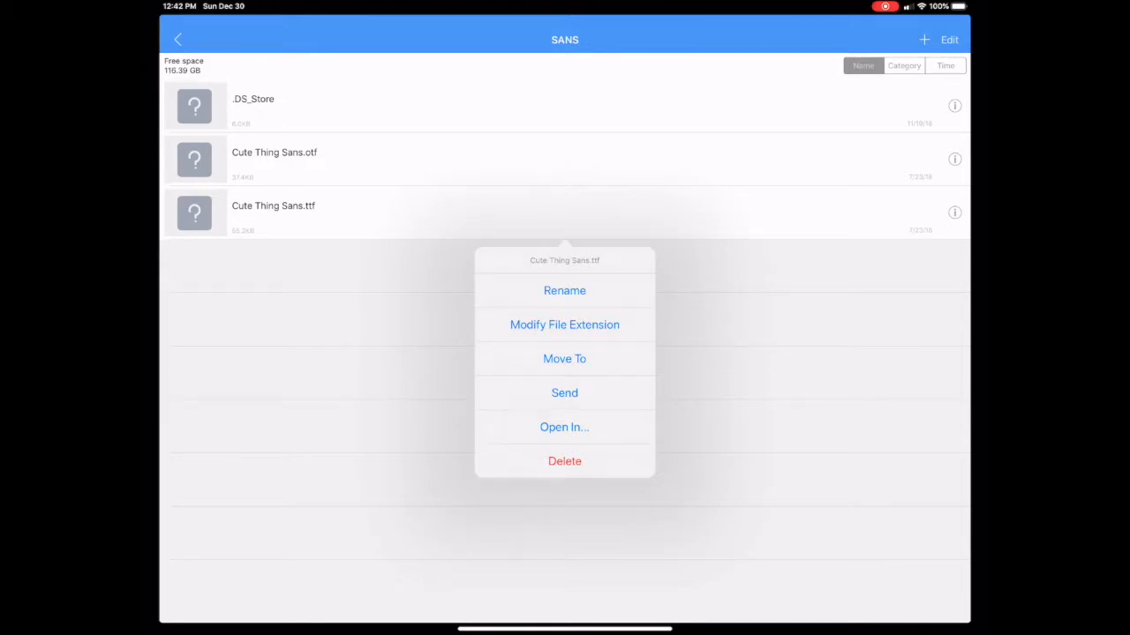
Step: Copy Cute Thing Sans.ttf from Unzip into AnyFont via Open In
click(564, 392)
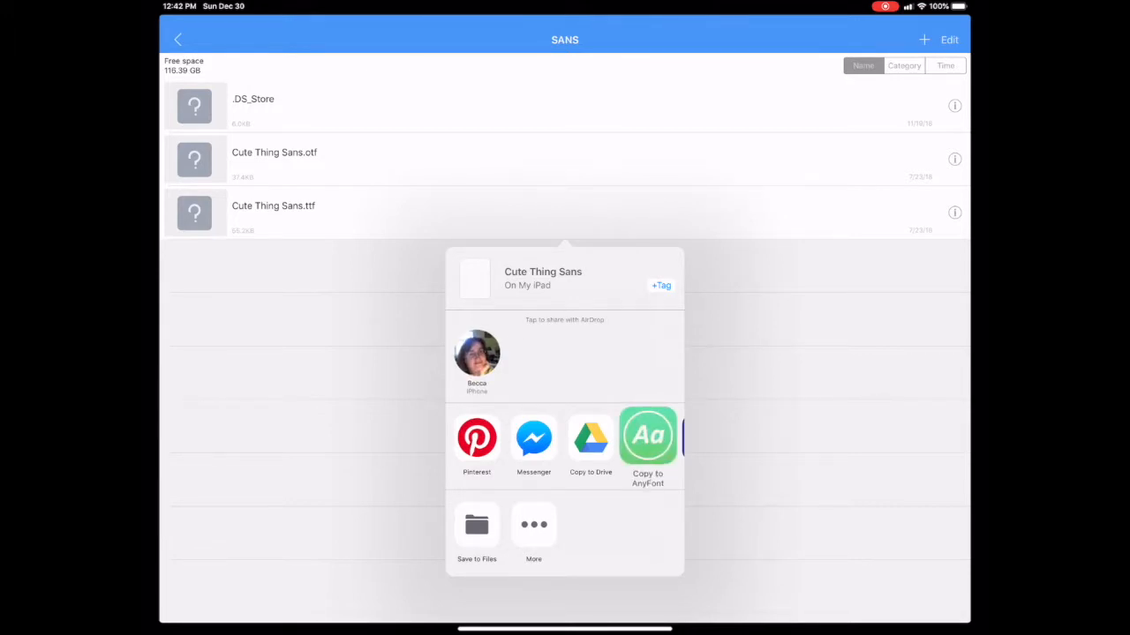
click(646, 435)
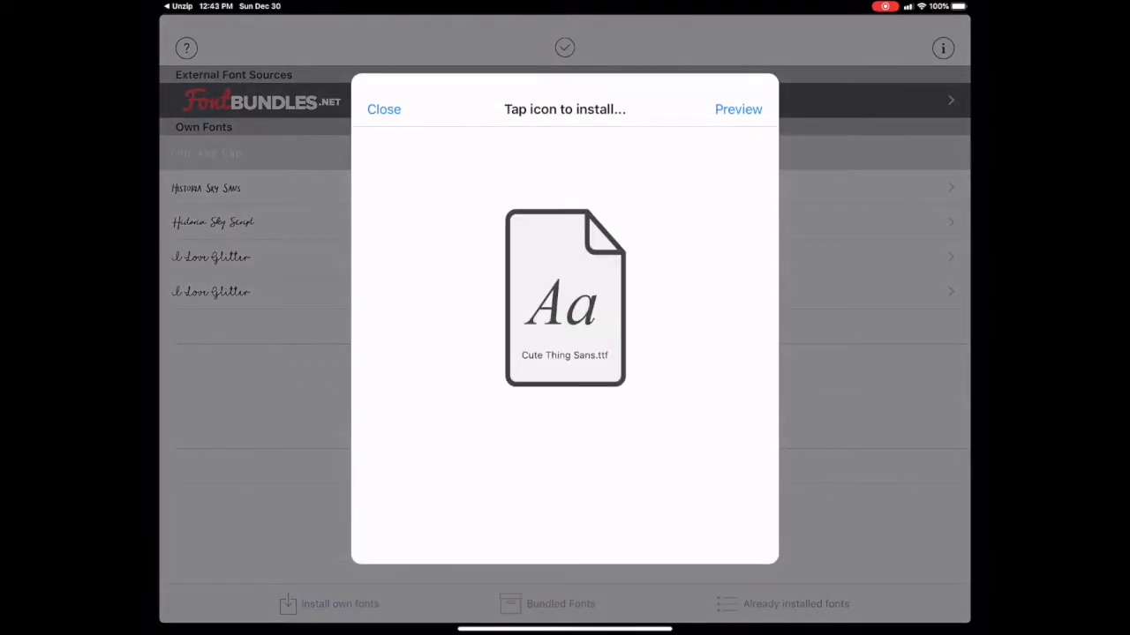
Step: Start the Cute Thing Sans install in AnyFont and allow the profile to open in Settings
click(564, 296)
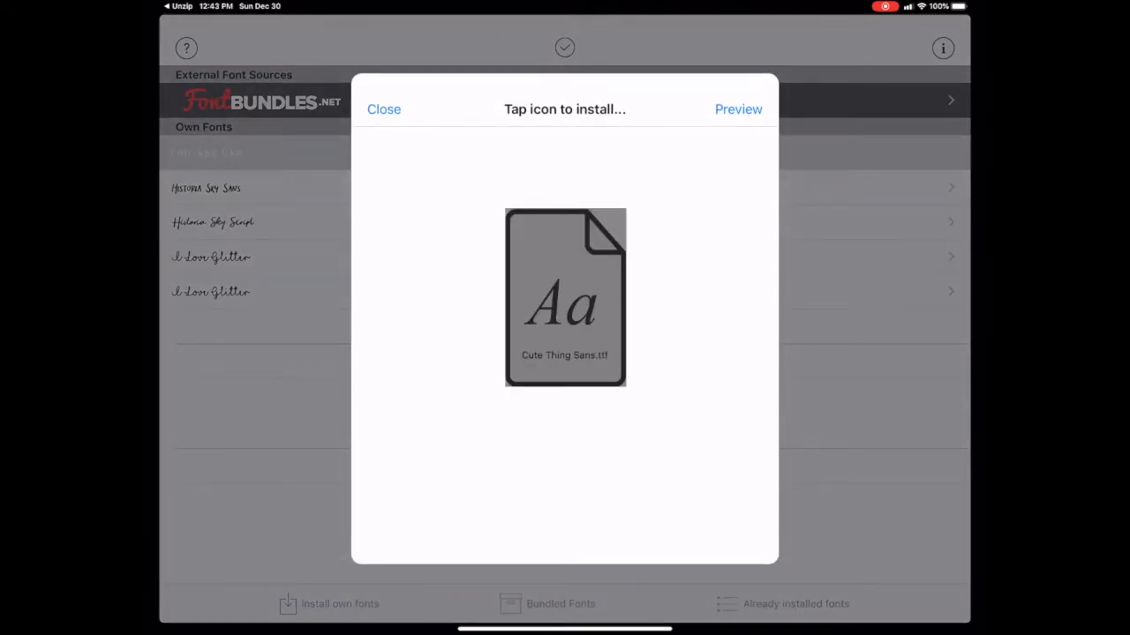
click(565, 296)
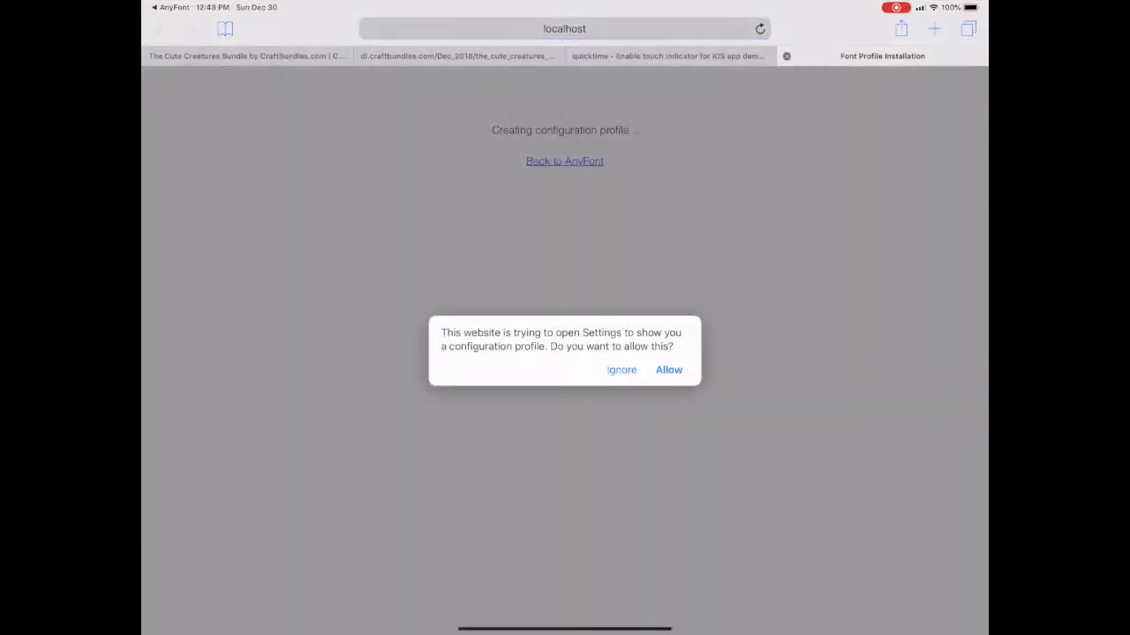
click(667, 370)
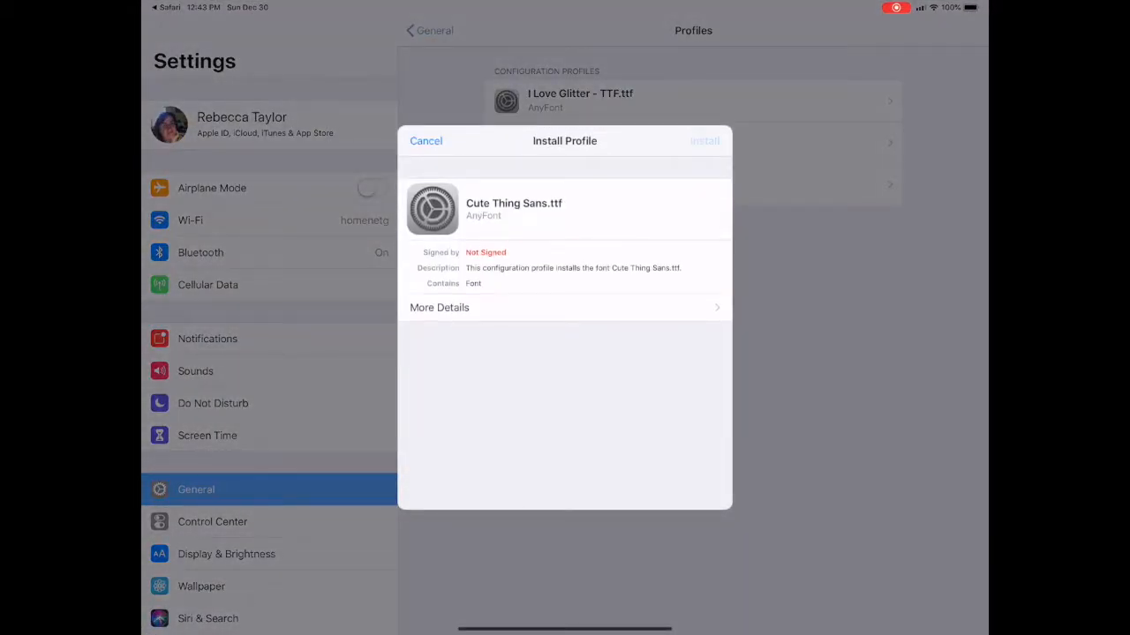
Step: Install the Cute Thing Sans profile in Settings, accepting the consent and unsigned warnings
click(703, 141)
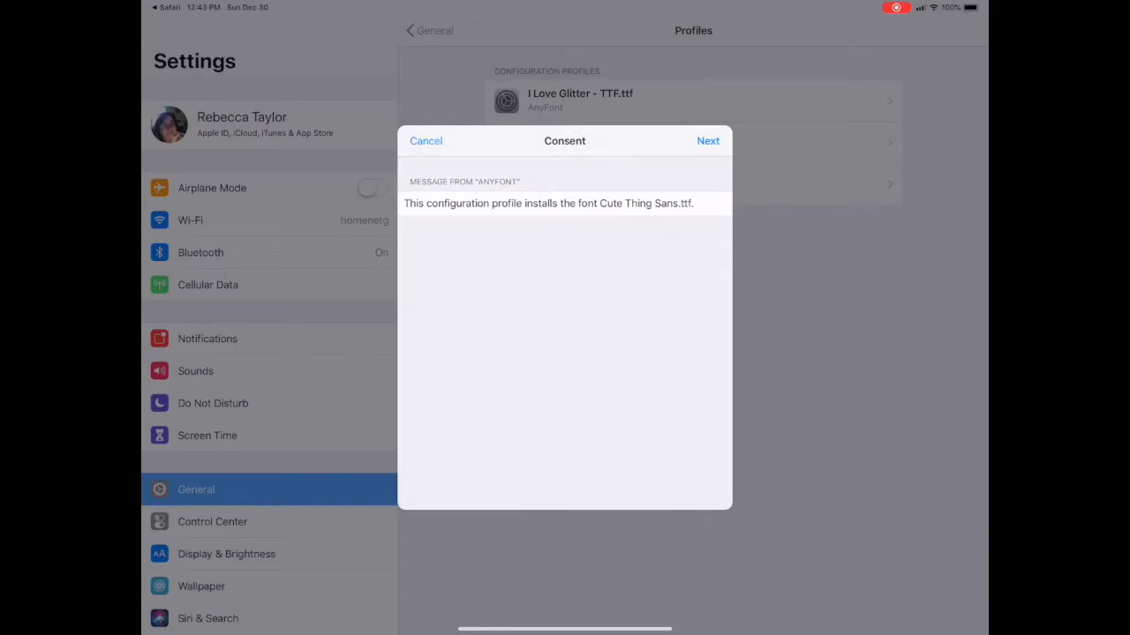
click(708, 142)
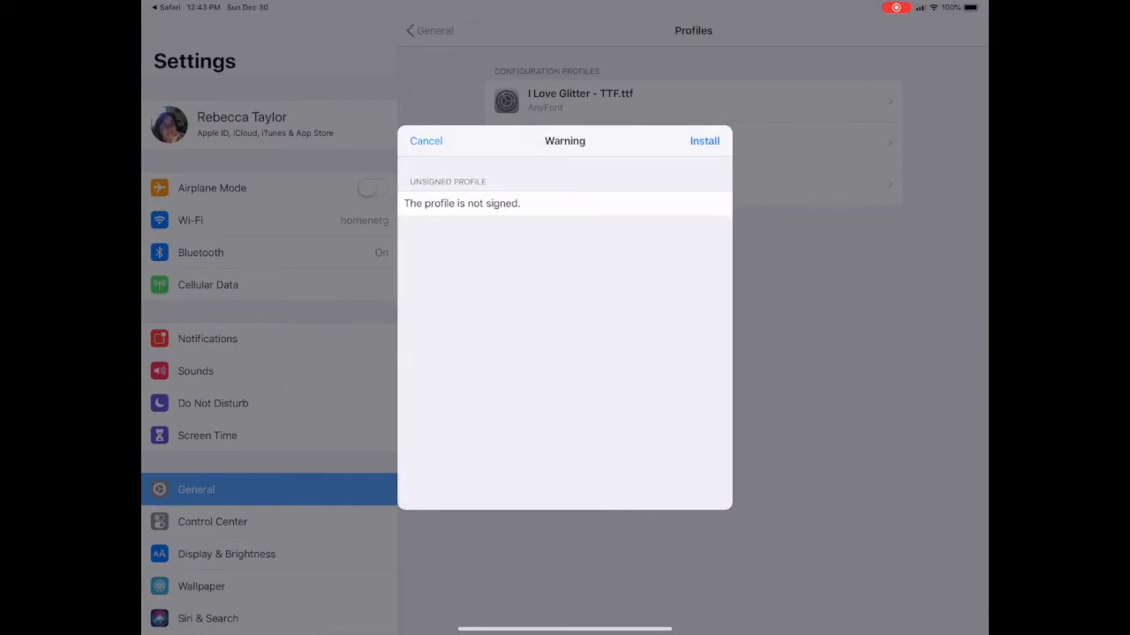
click(704, 142)
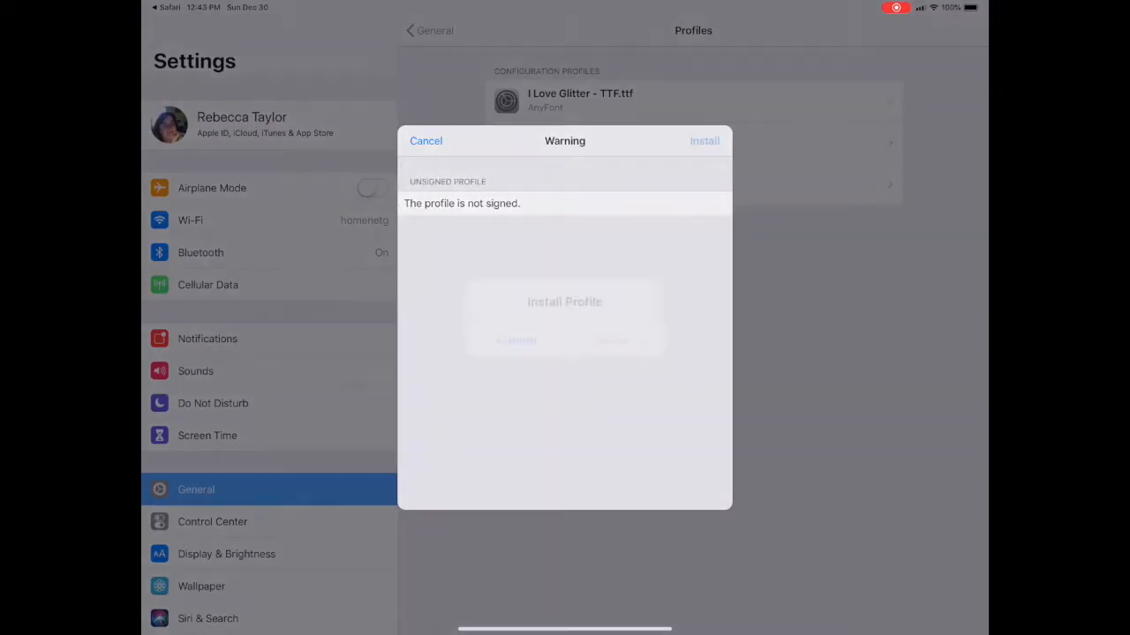
click(702, 141)
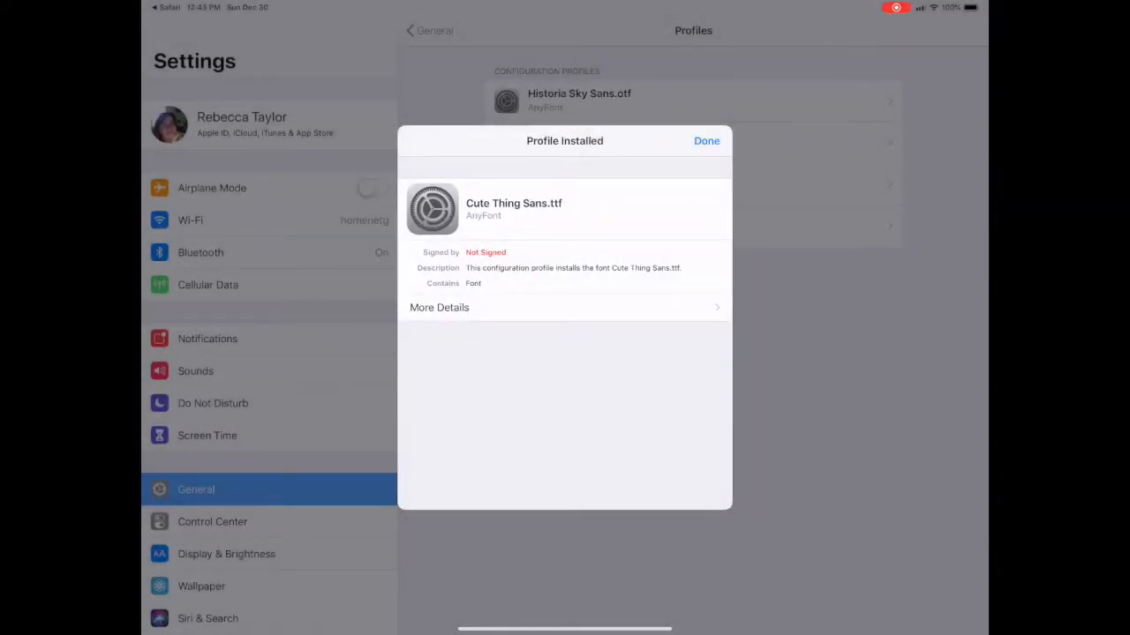
click(706, 142)
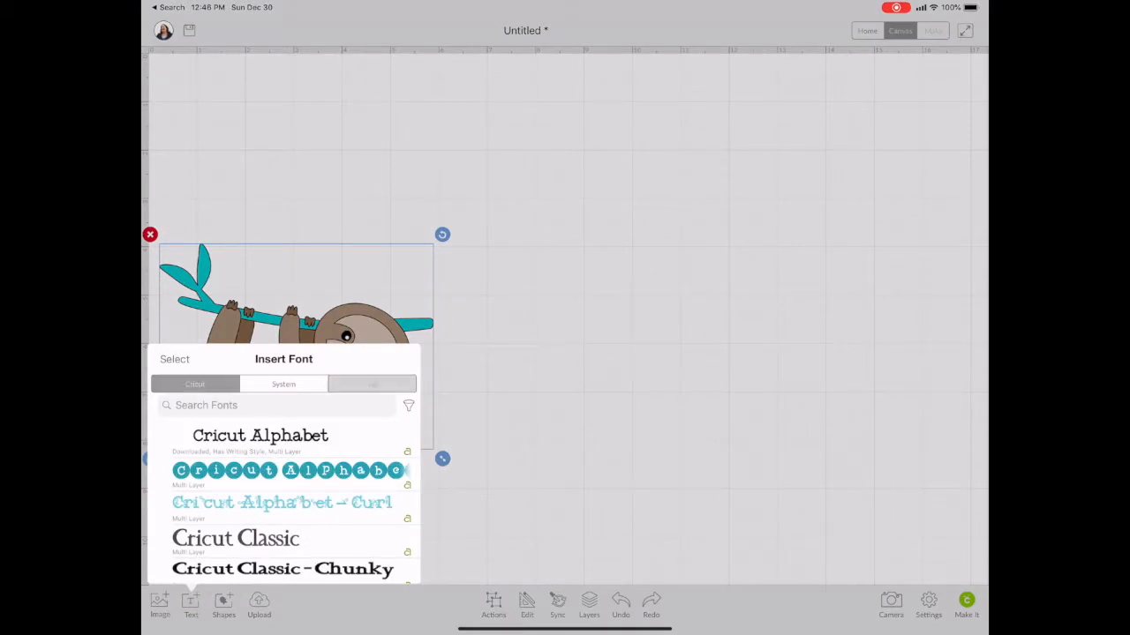
Step: Search the font list for 'Cute', then bring up the profile menu with the Save option
click(282, 404)
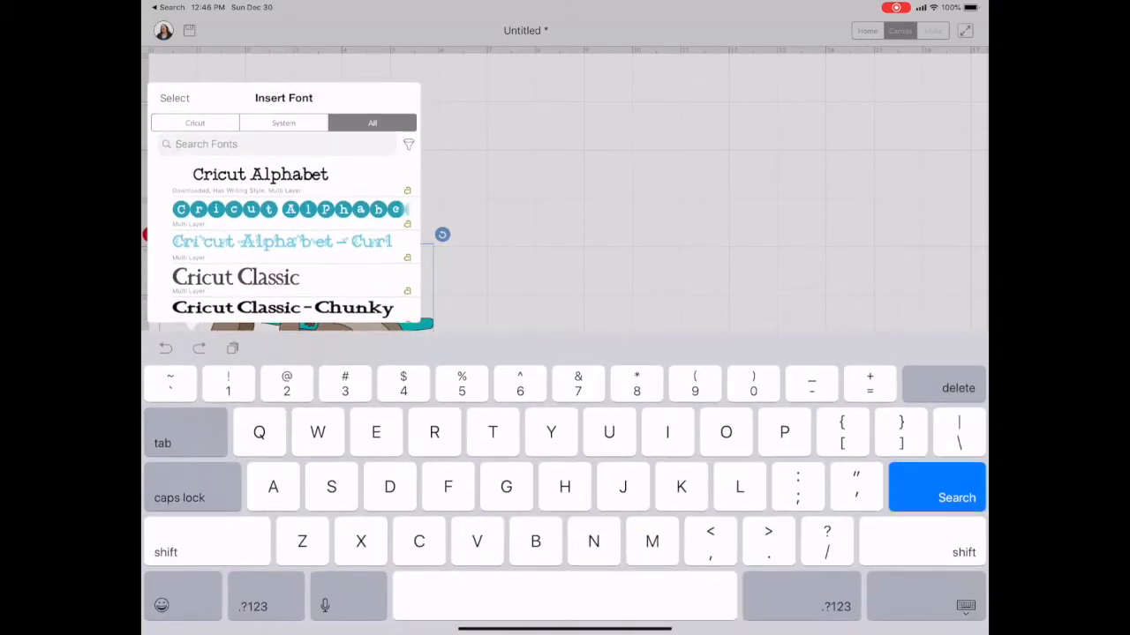
text(Cute)
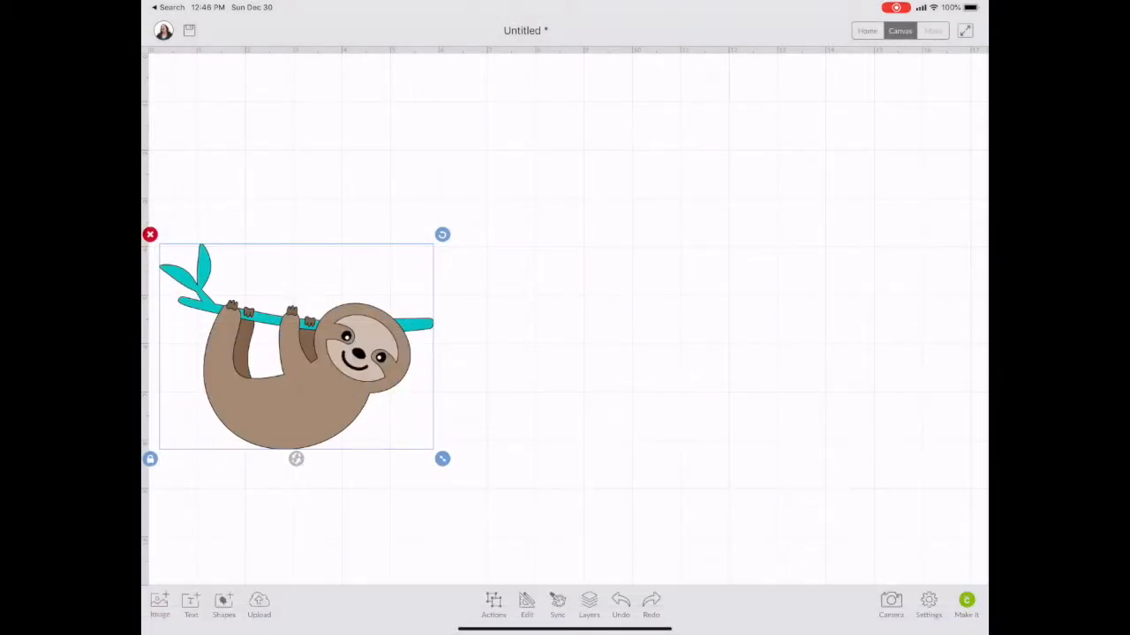
click(188, 30)
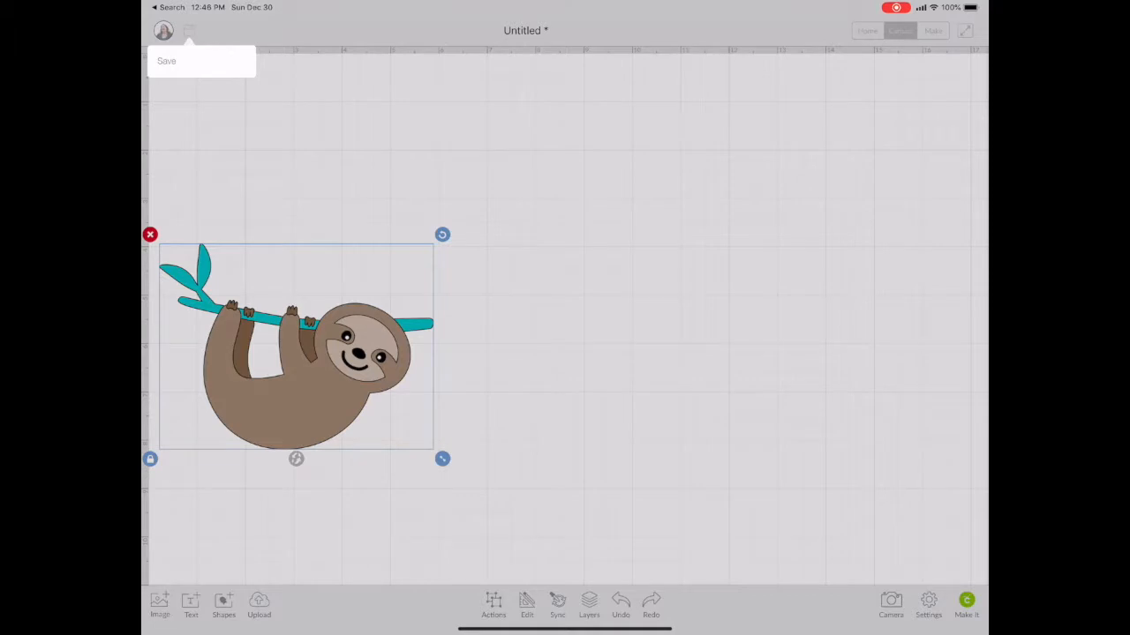
Step: Save the sloth project under the name 'Sloth'
click(166, 60)
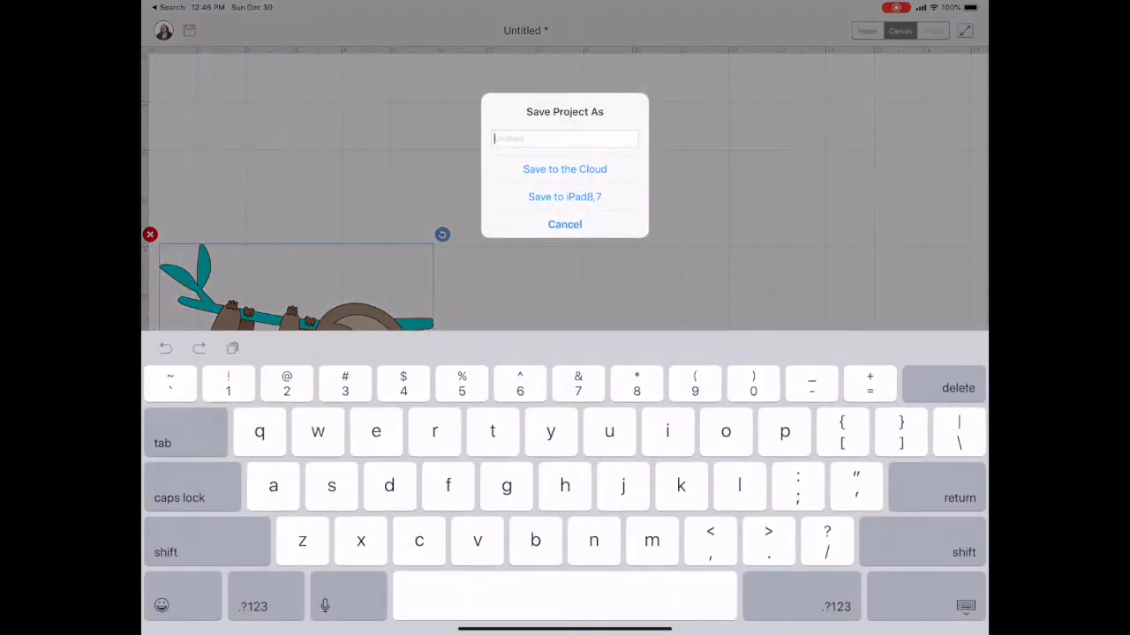
text(Sloth)
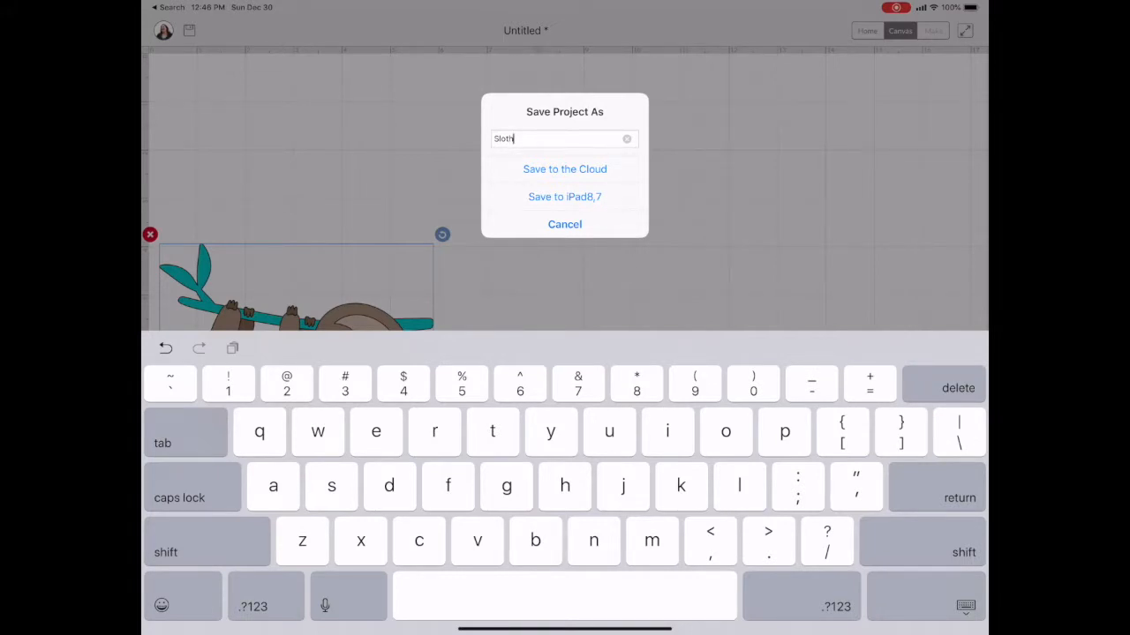
click(565, 198)
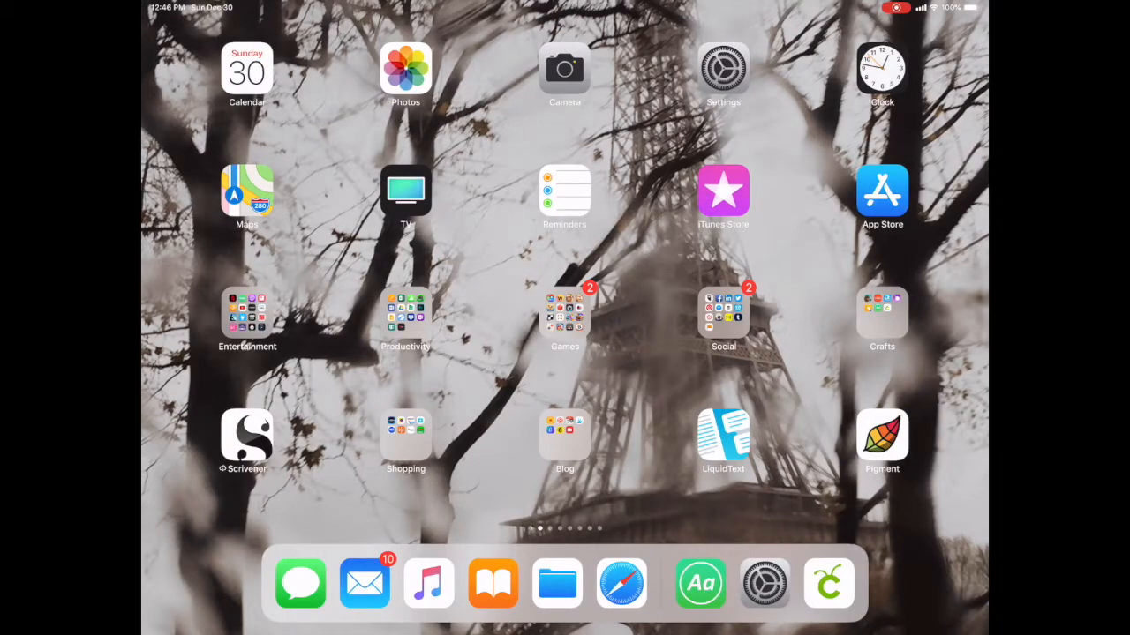
Step: Reopen Design Space and open the Sloth project from My Projects in the Cloud
click(828, 583)
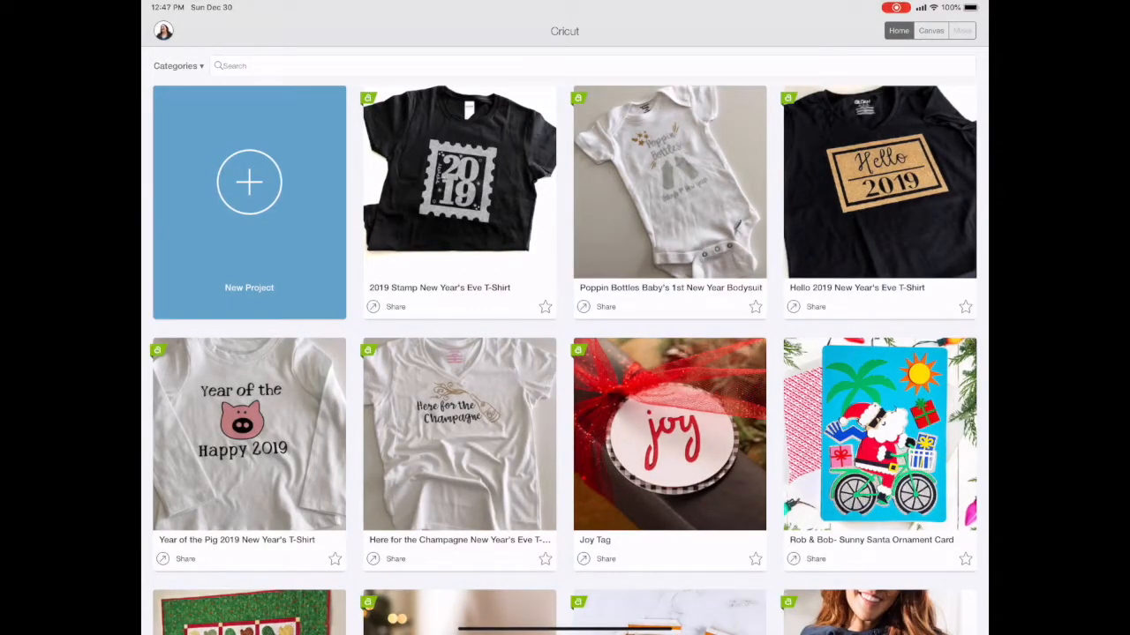
click(180, 66)
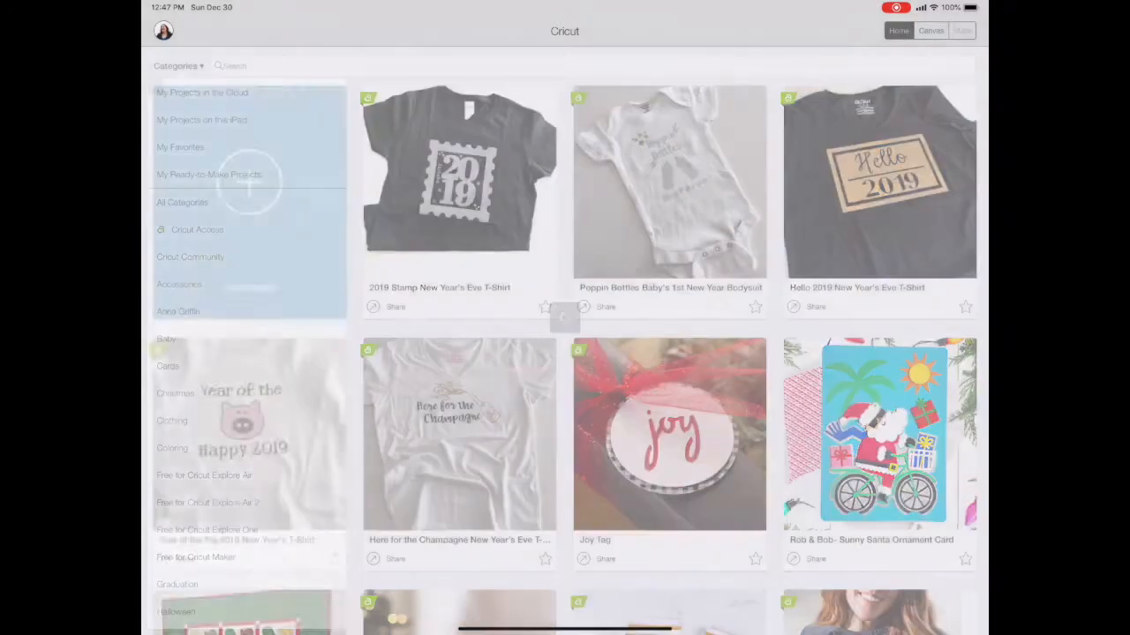
click(201, 92)
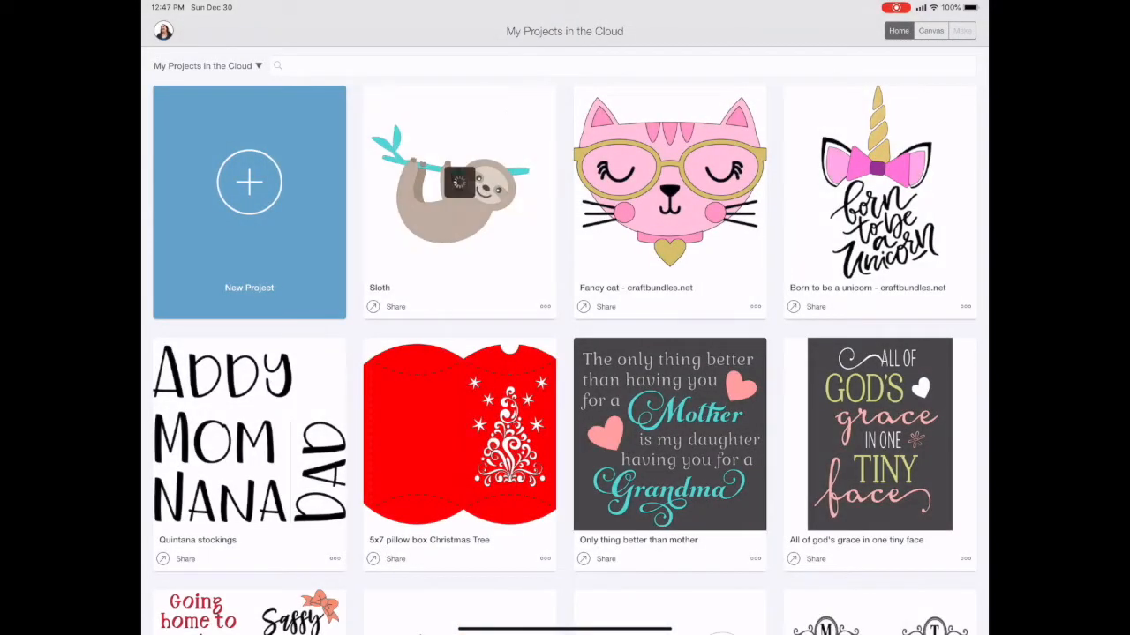
click(459, 185)
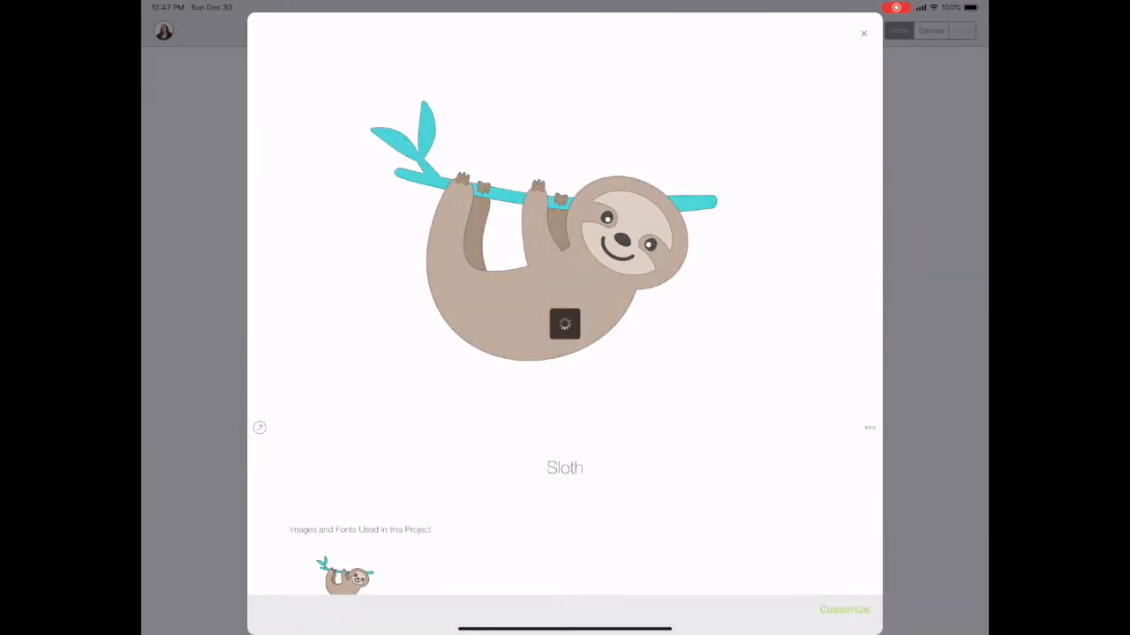
Step: Customize the Sloth project, replacing the existing canvas project, and start a new text box
click(843, 608)
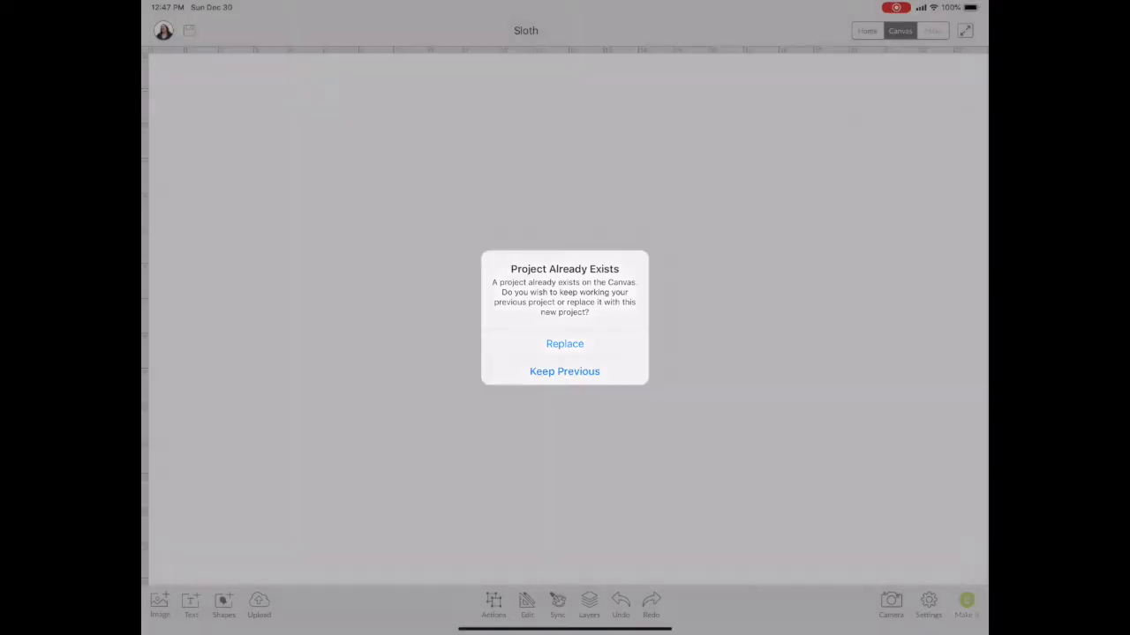
click(564, 343)
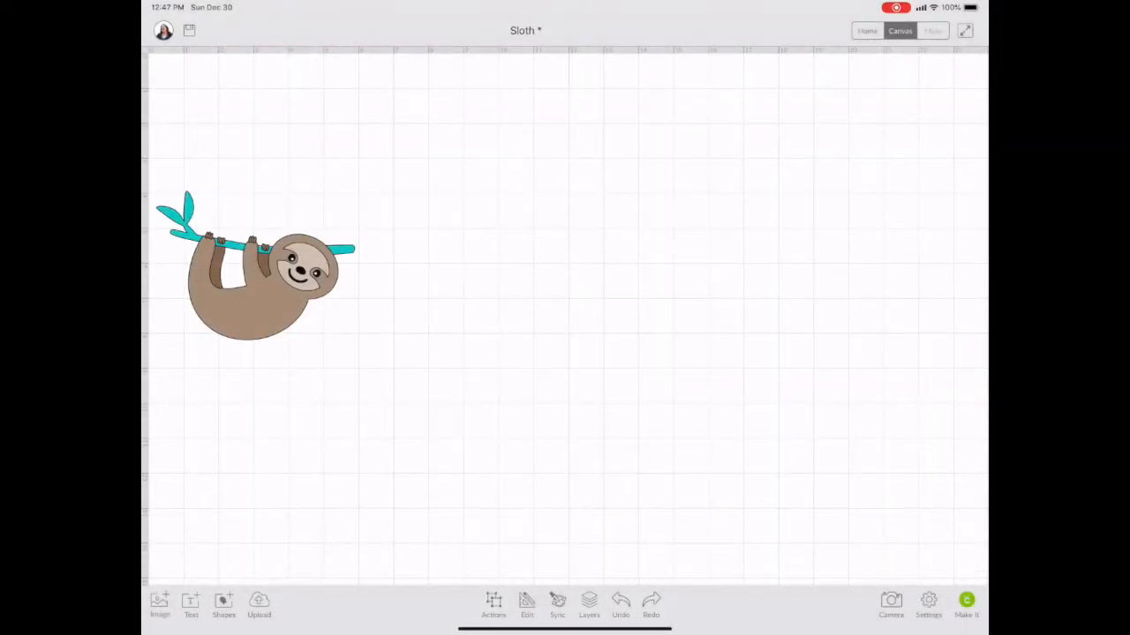
click(190, 603)
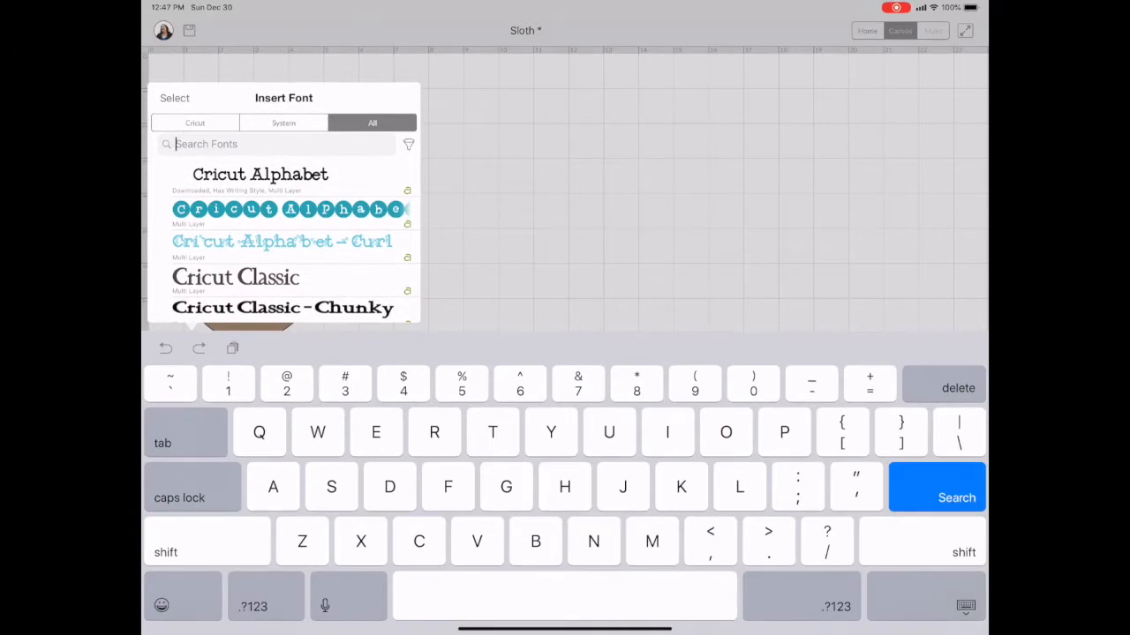
Step: Add the word JUST in the Cute font and move it up and left above the sloth
text(Cute)
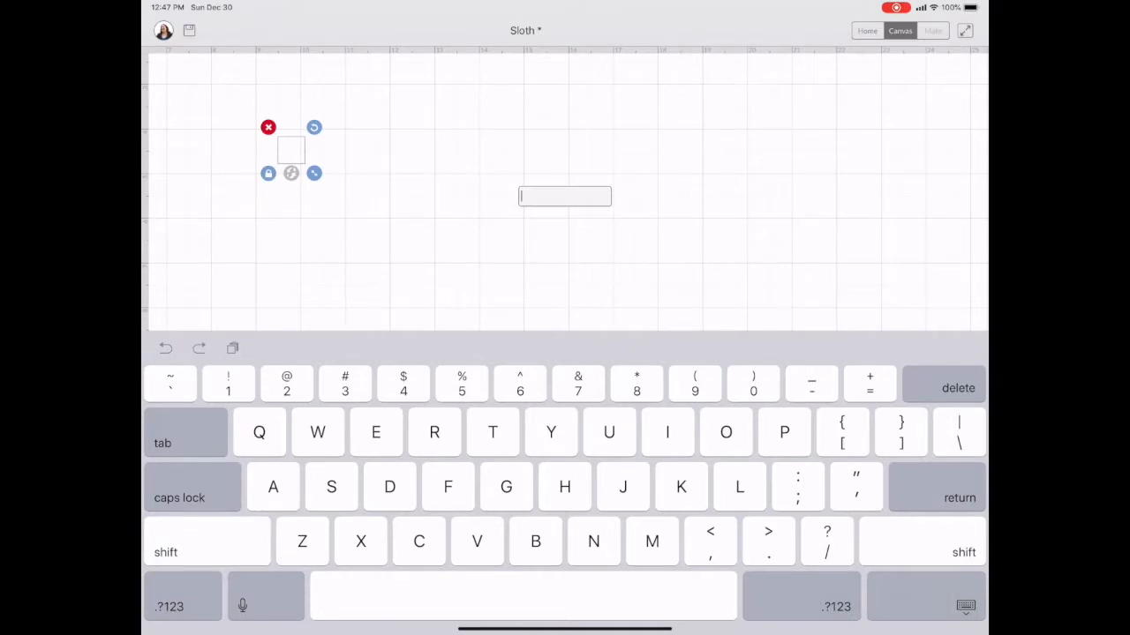
text(u)
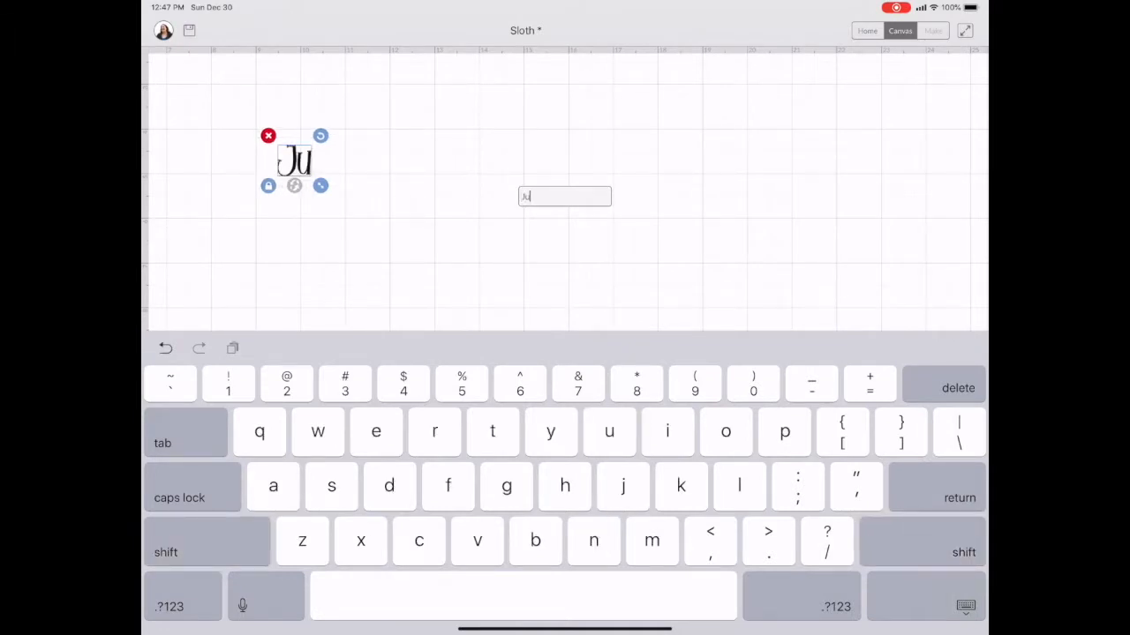
text(s)
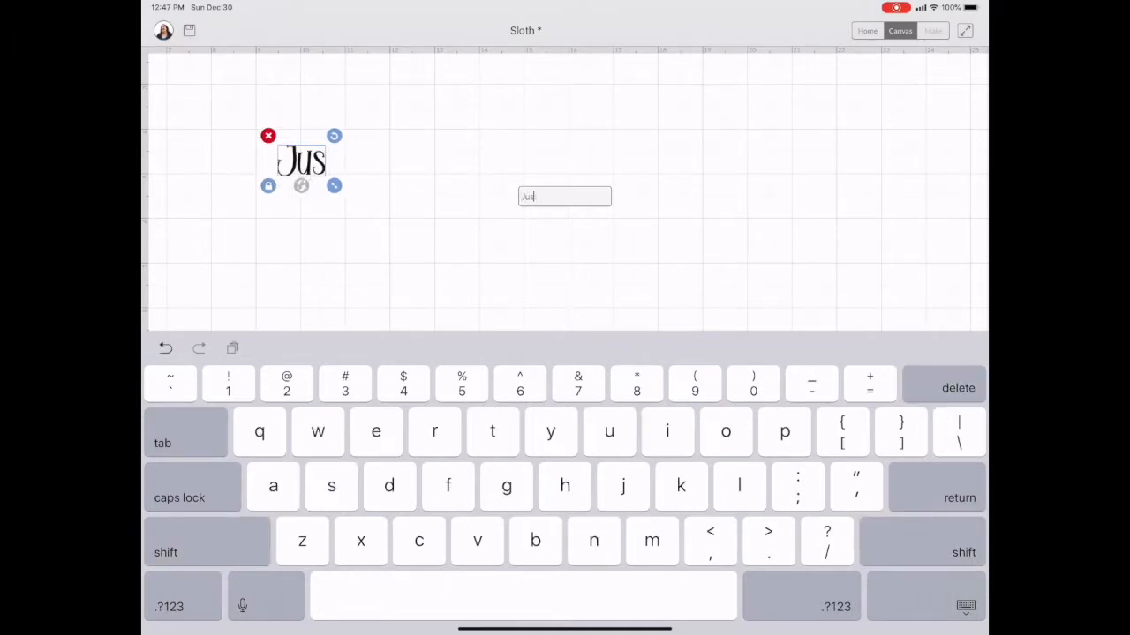
click(956, 388)
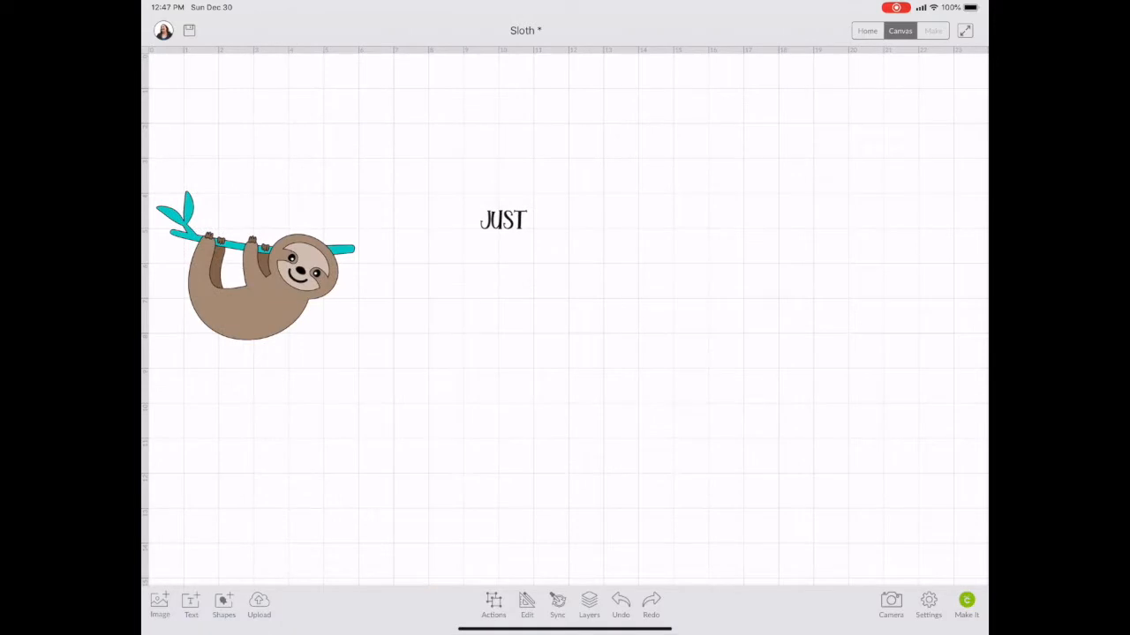
drag(503, 221, 268, 113)
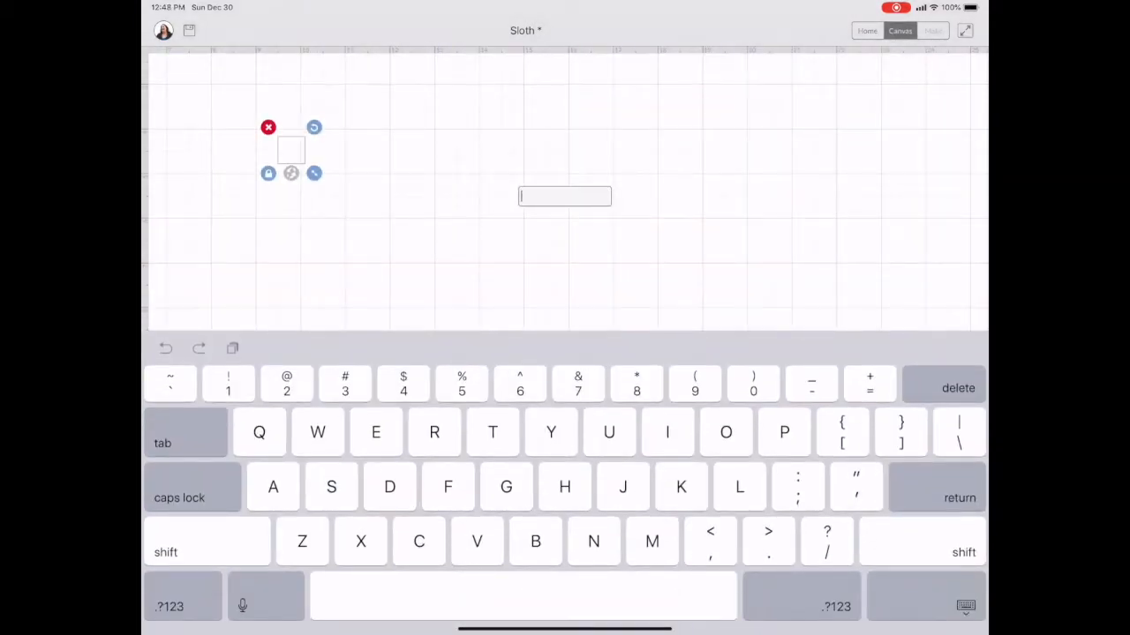
Step: Type hangin' in the second text box and show its font and spacing toolbar
text(hangin')
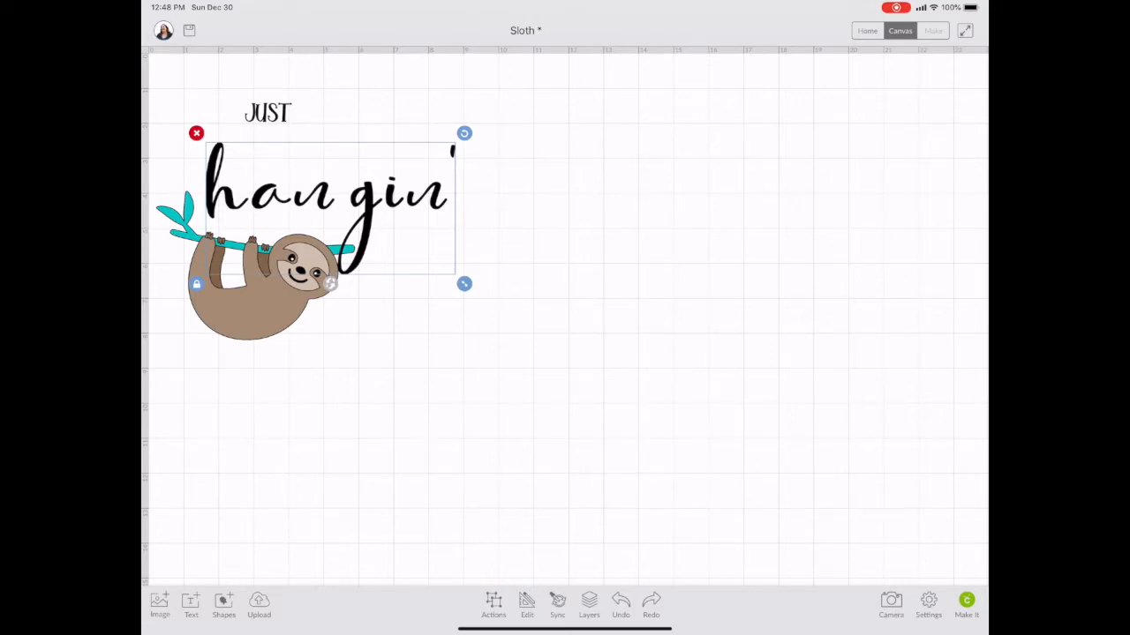
click(526, 603)
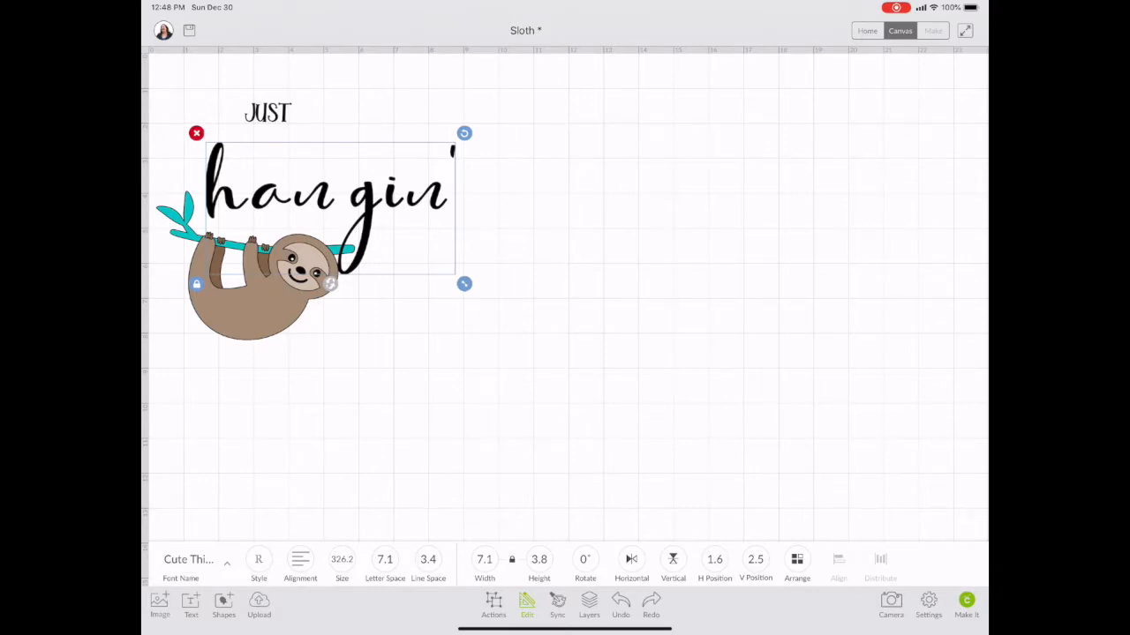
Step: Set hangin' letter spacing to about -2.9 so the script letters join, then show Actions
click(385, 560)
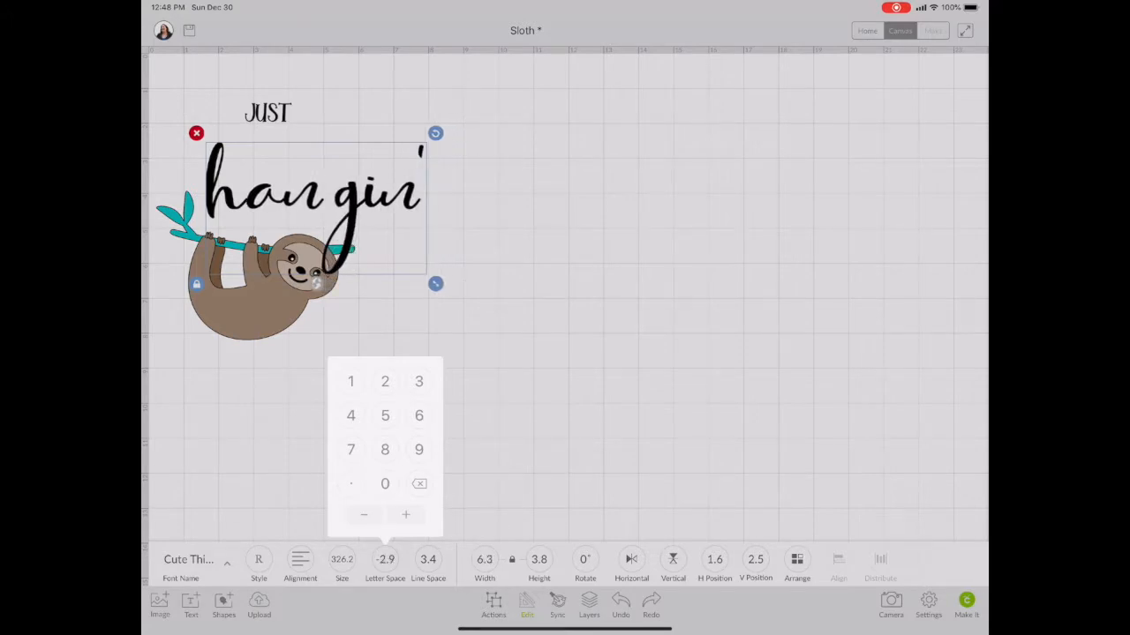
click(363, 515)
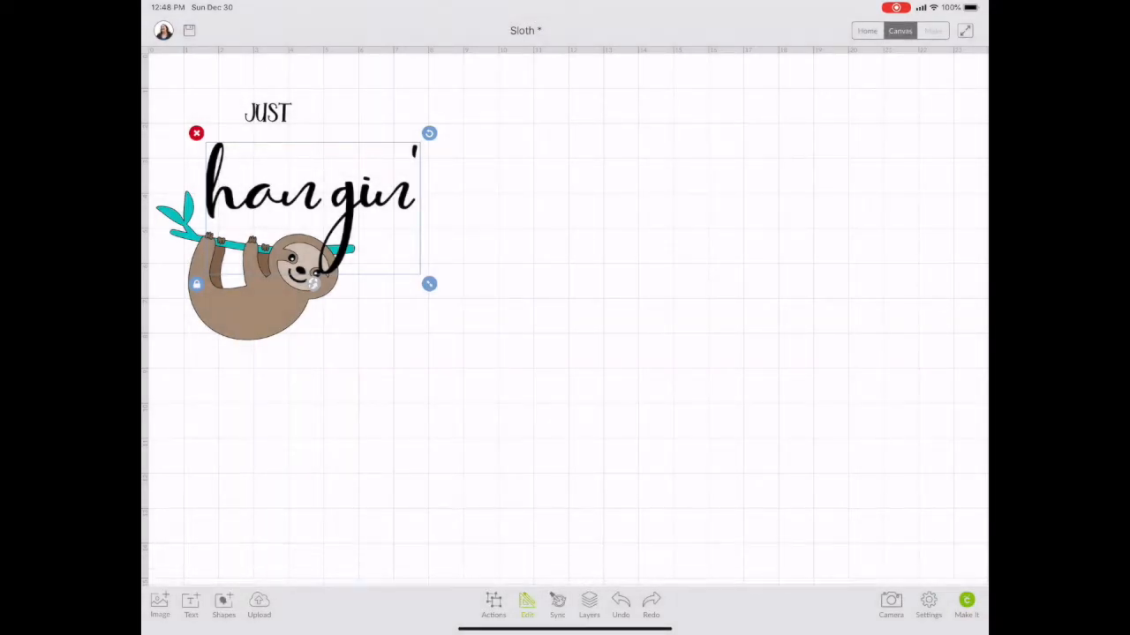
click(494, 607)
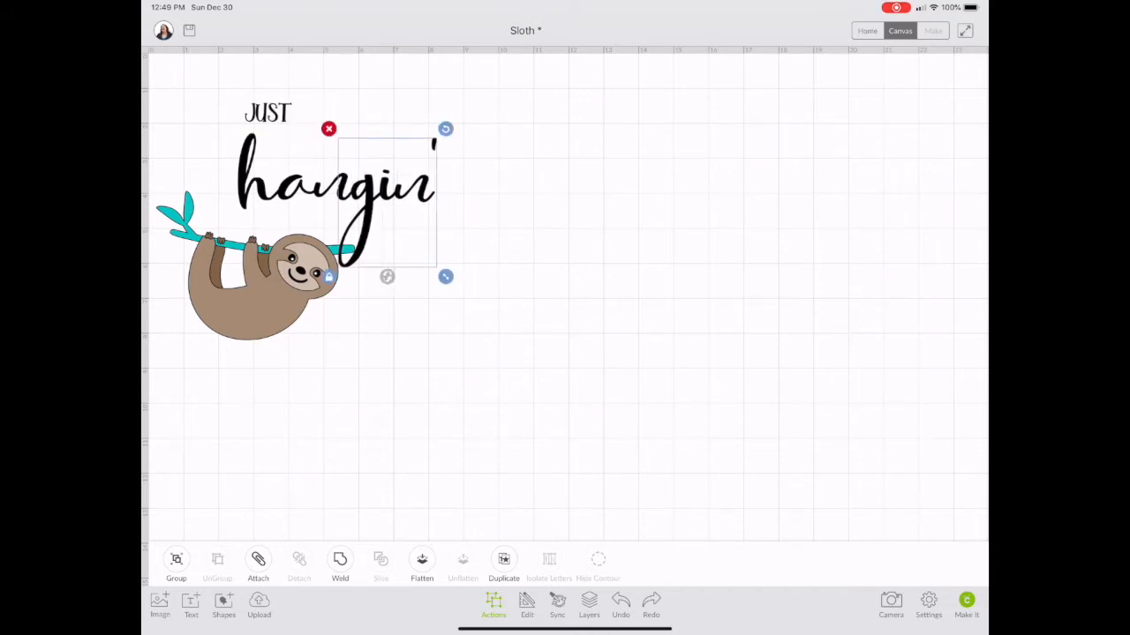
Step: Move the sloth down below the text and select hangin' on its own
drag(274, 282, 283, 433)
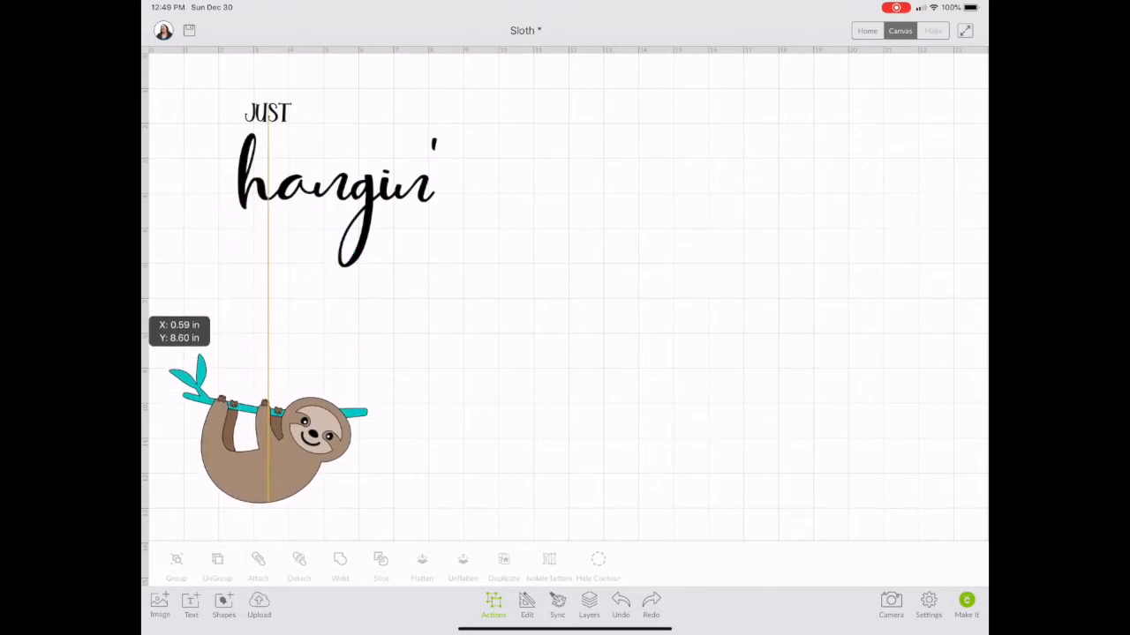
click(335, 190)
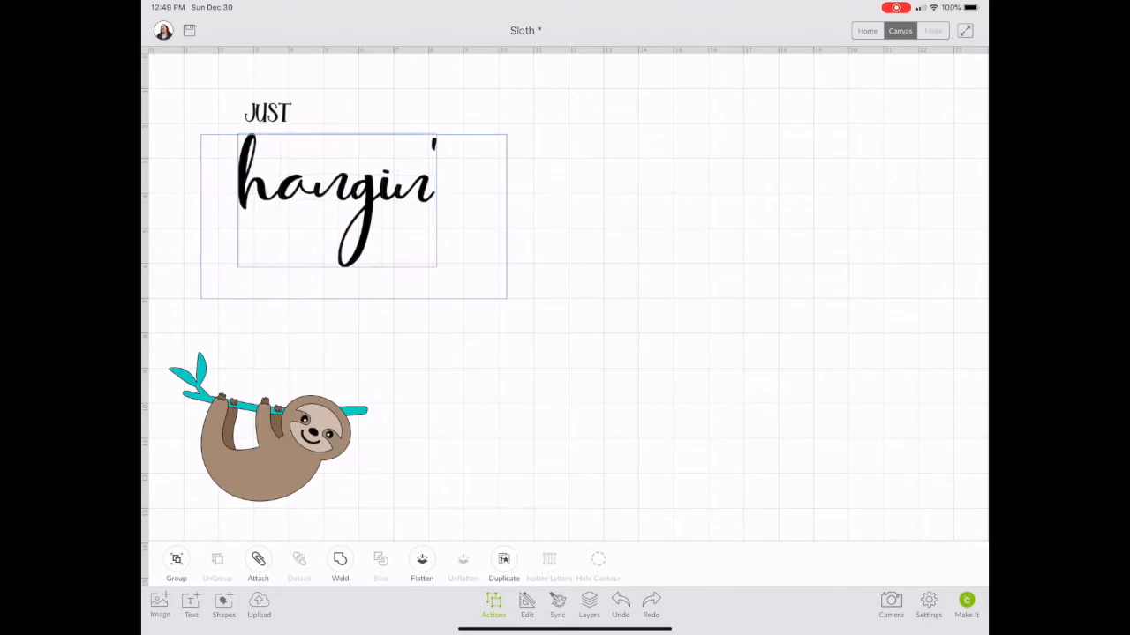
click(335, 191)
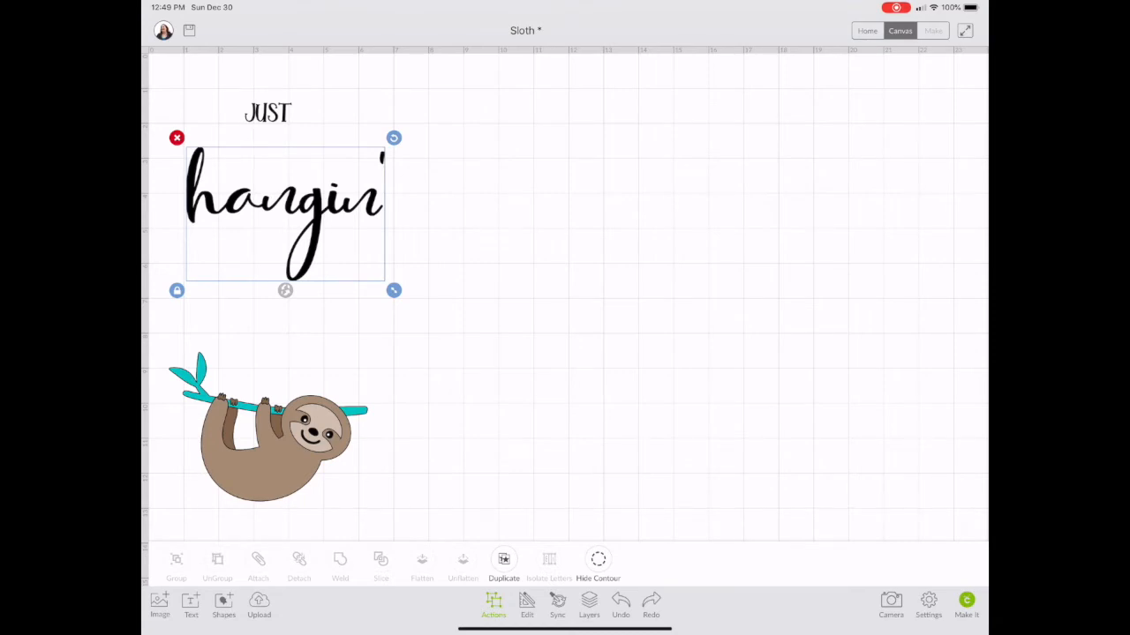
Step: Shift hangin' right to sit beneath JUST, then select both text layers together
drag(285, 211, 337, 197)
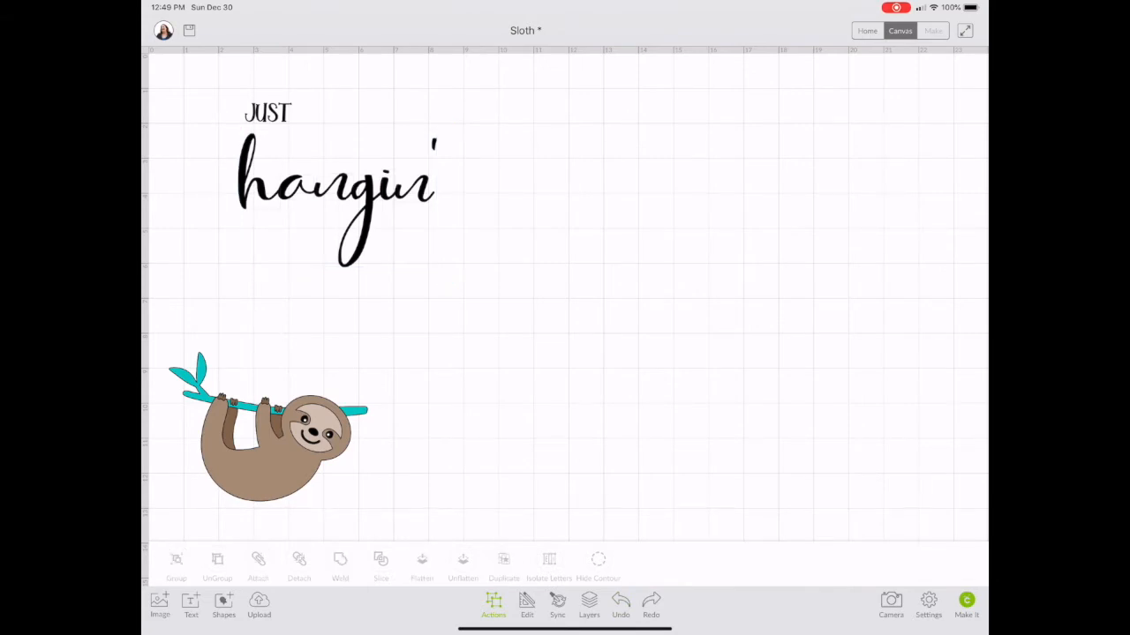
click(335, 195)
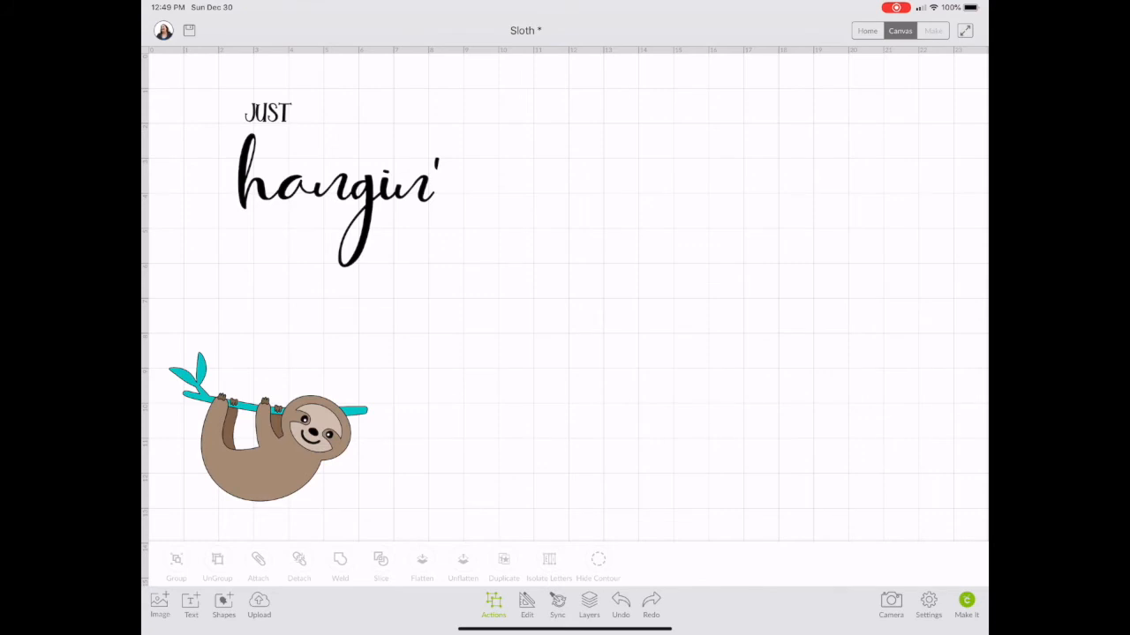
click(339, 191)
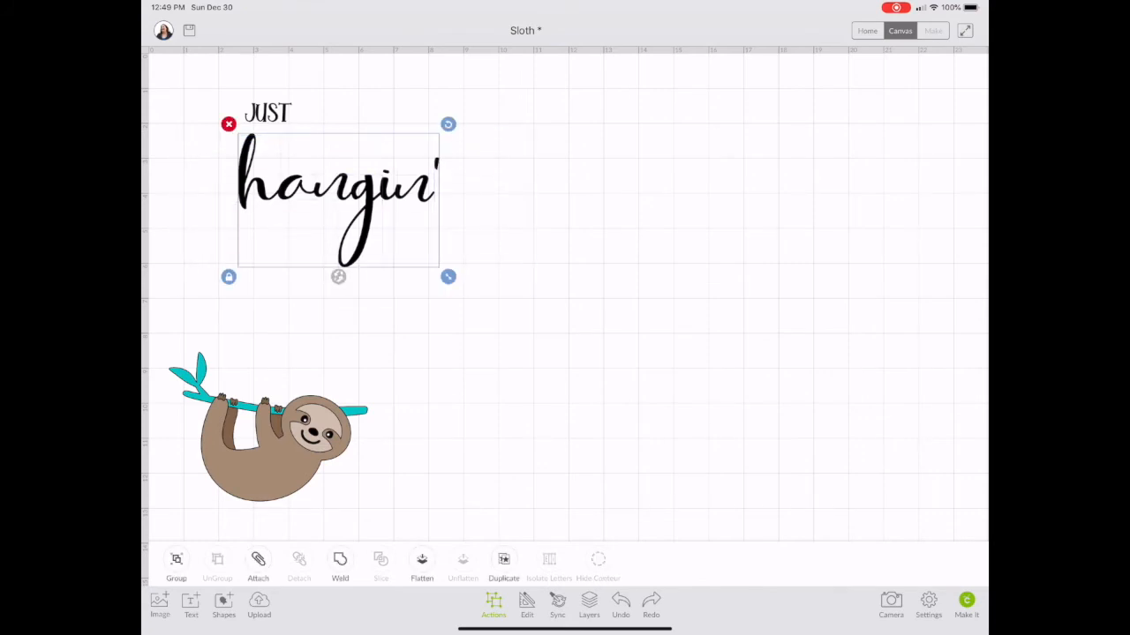